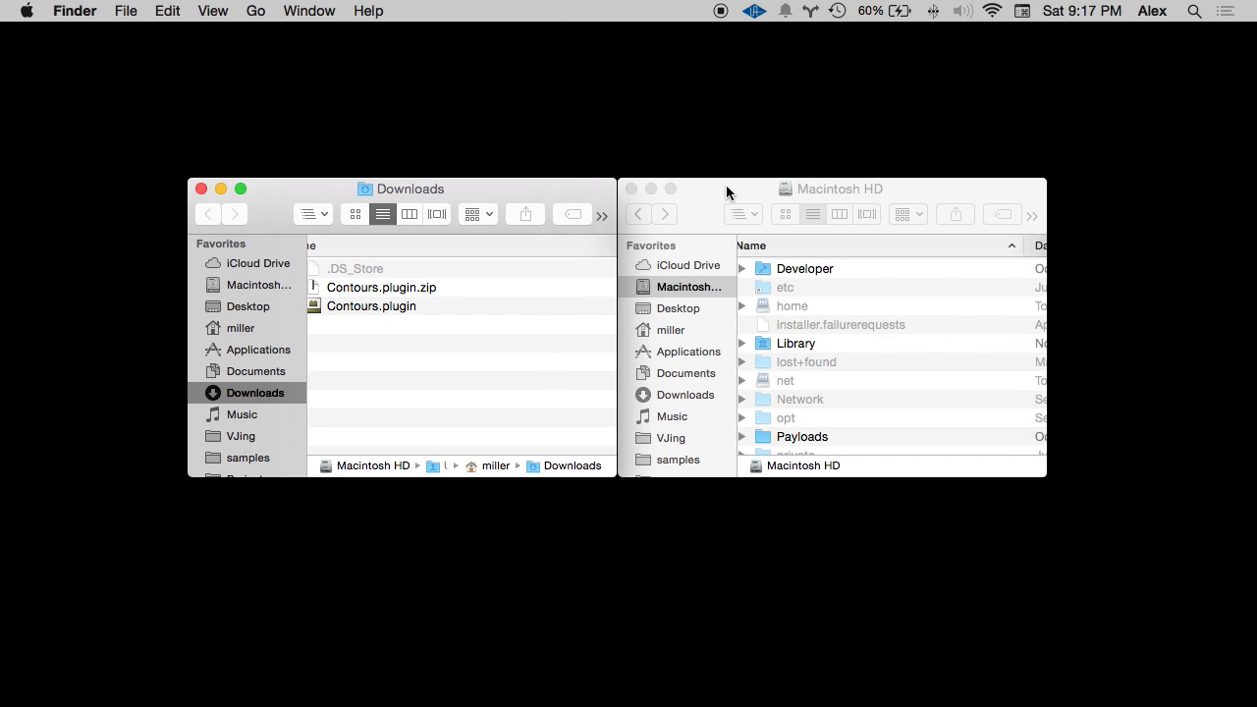
- Copy Contours.plugin from Downloads into Library > Graphics > Quartz Composer Patches
click(831, 189)
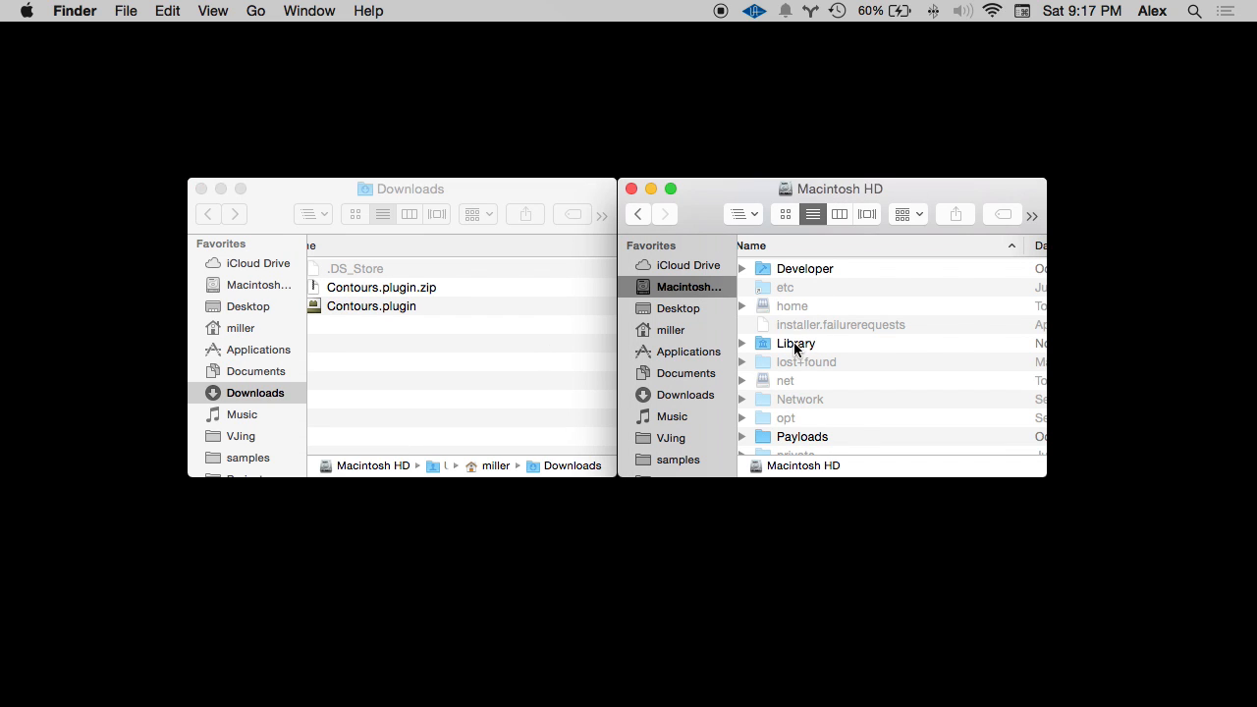
double_click(794, 343)
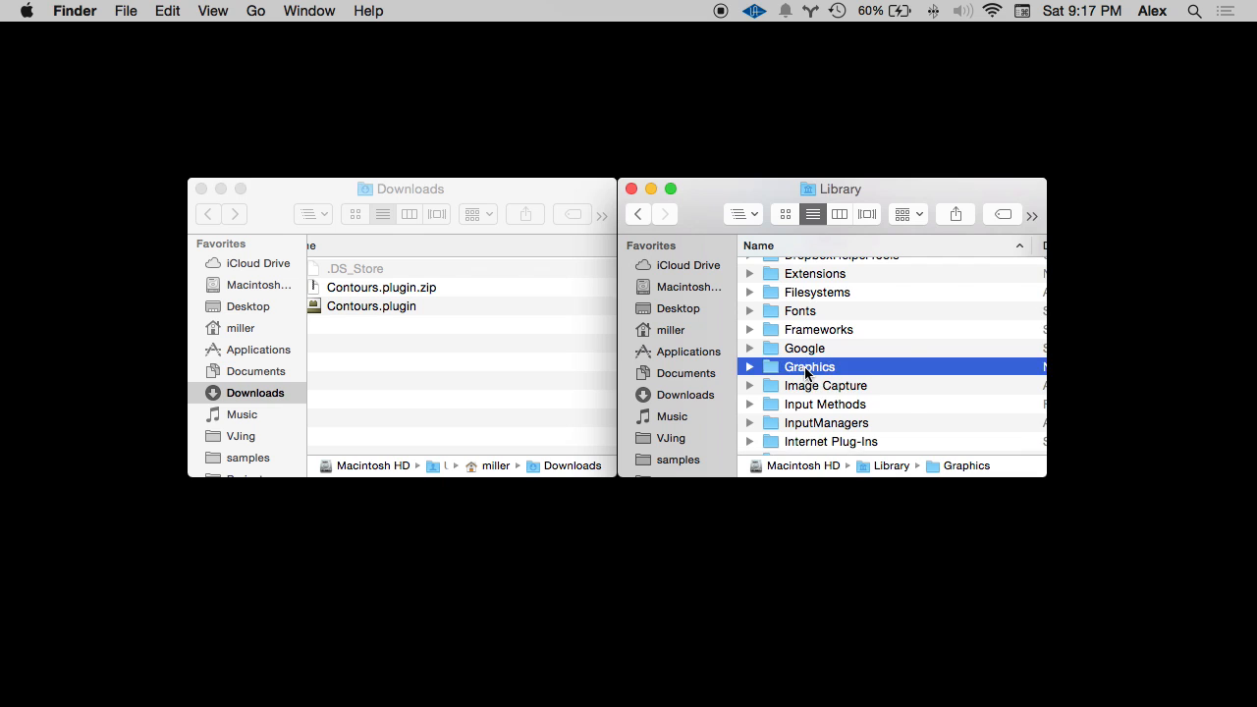
double_click(810, 366)
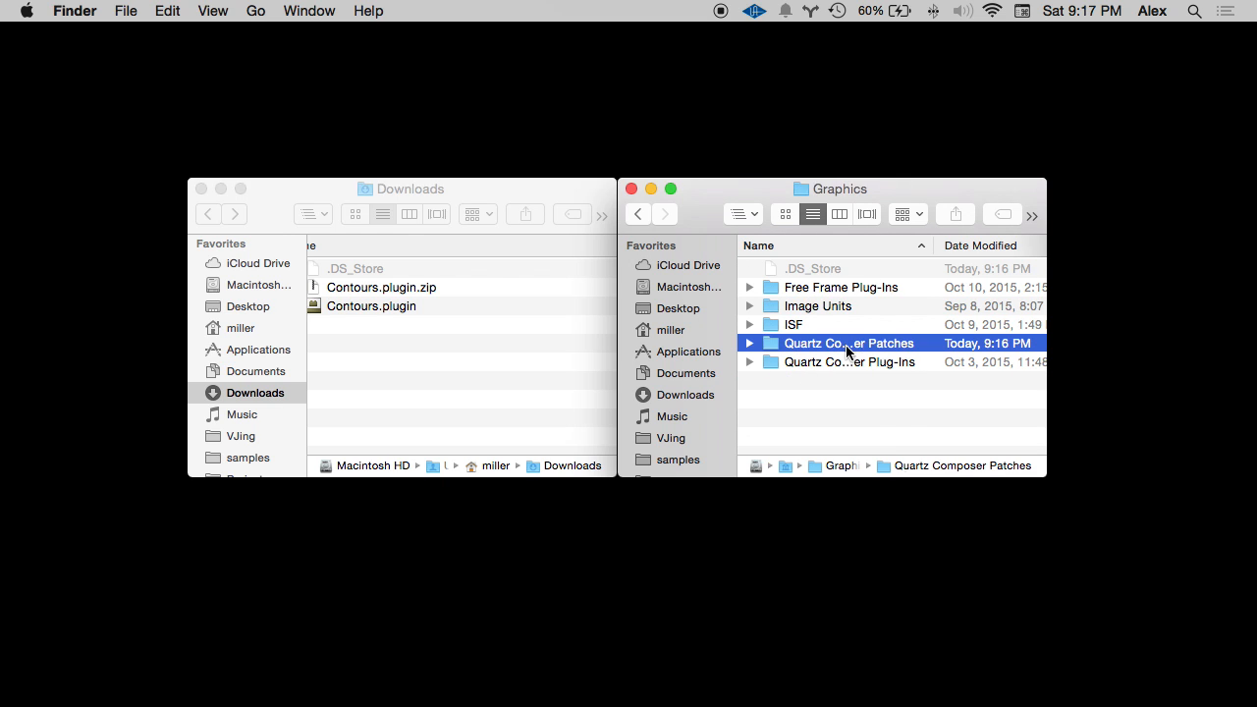
mouse_move(1057, 471)
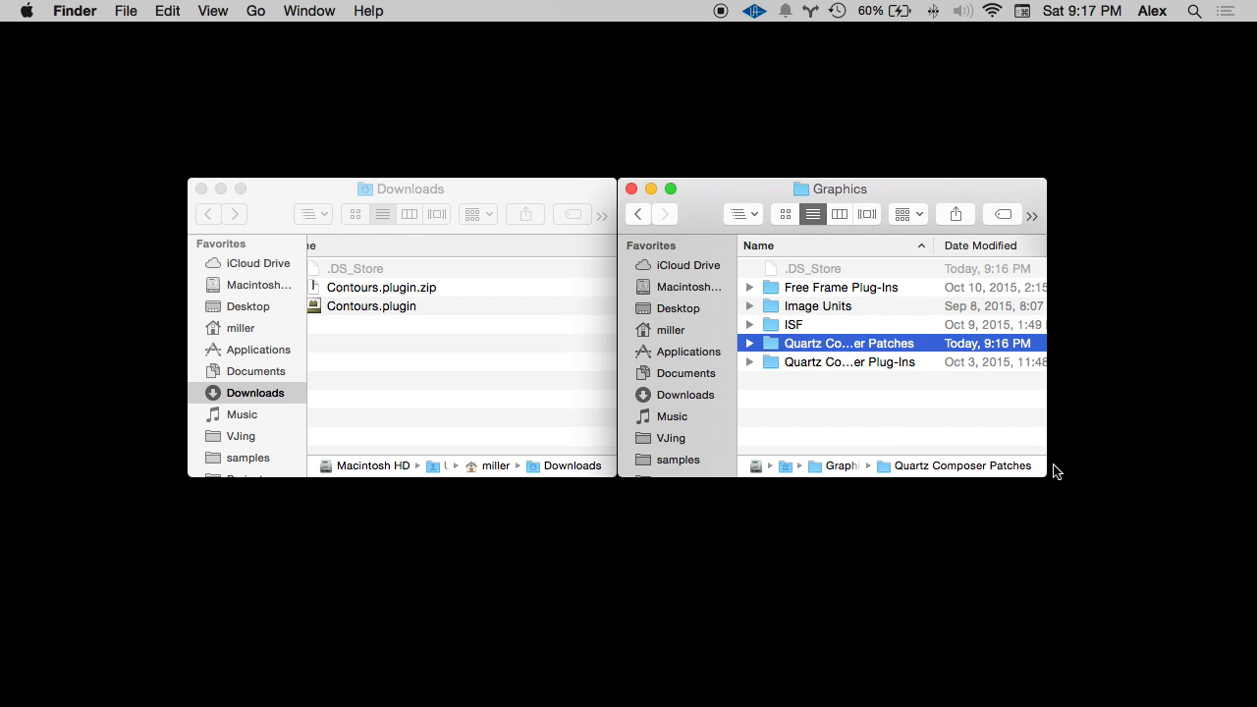
double_click(848, 343)
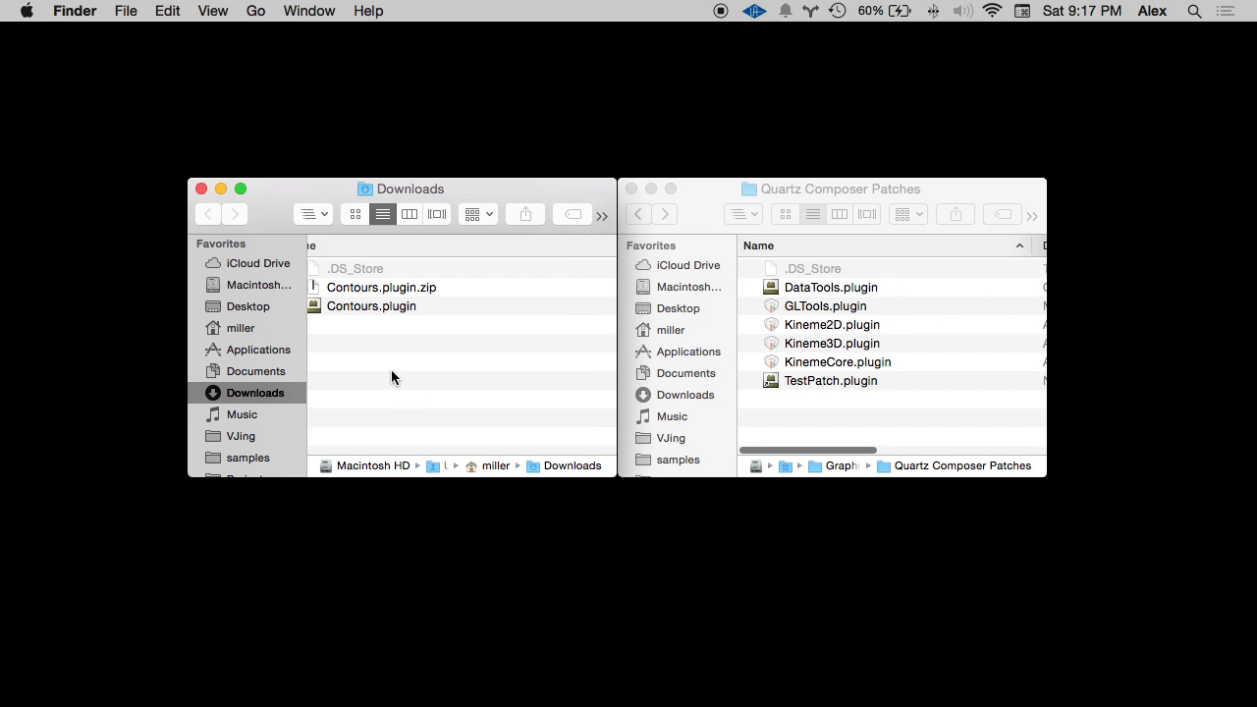
drag(371, 305, 943, 414)
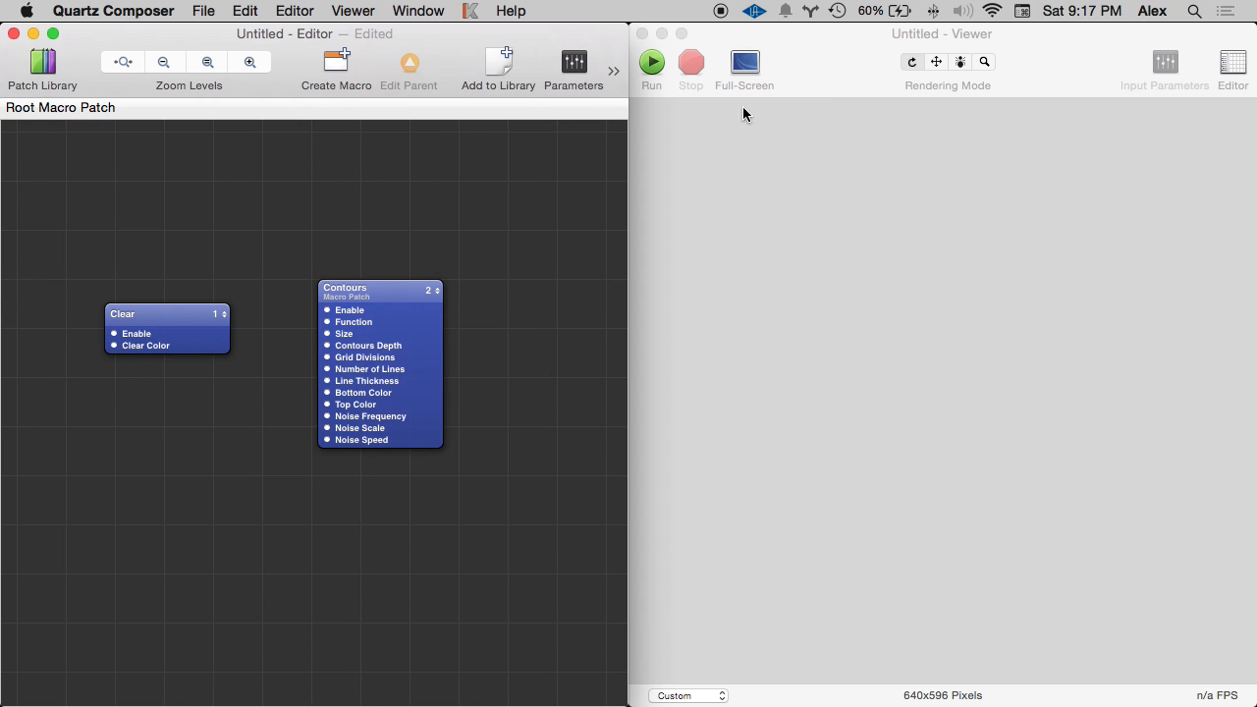
- Run the Viewer to render Contours and search the Patch Library for '3d transf'
click(650, 63)
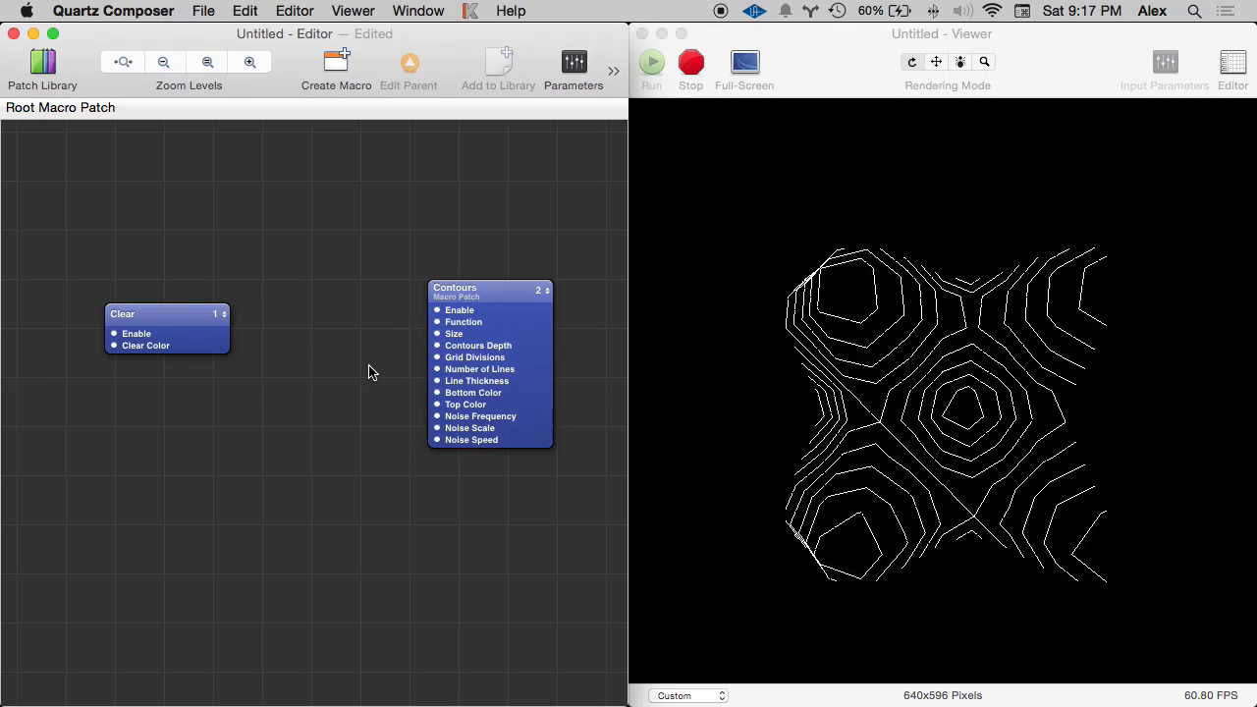
text(3d transf)
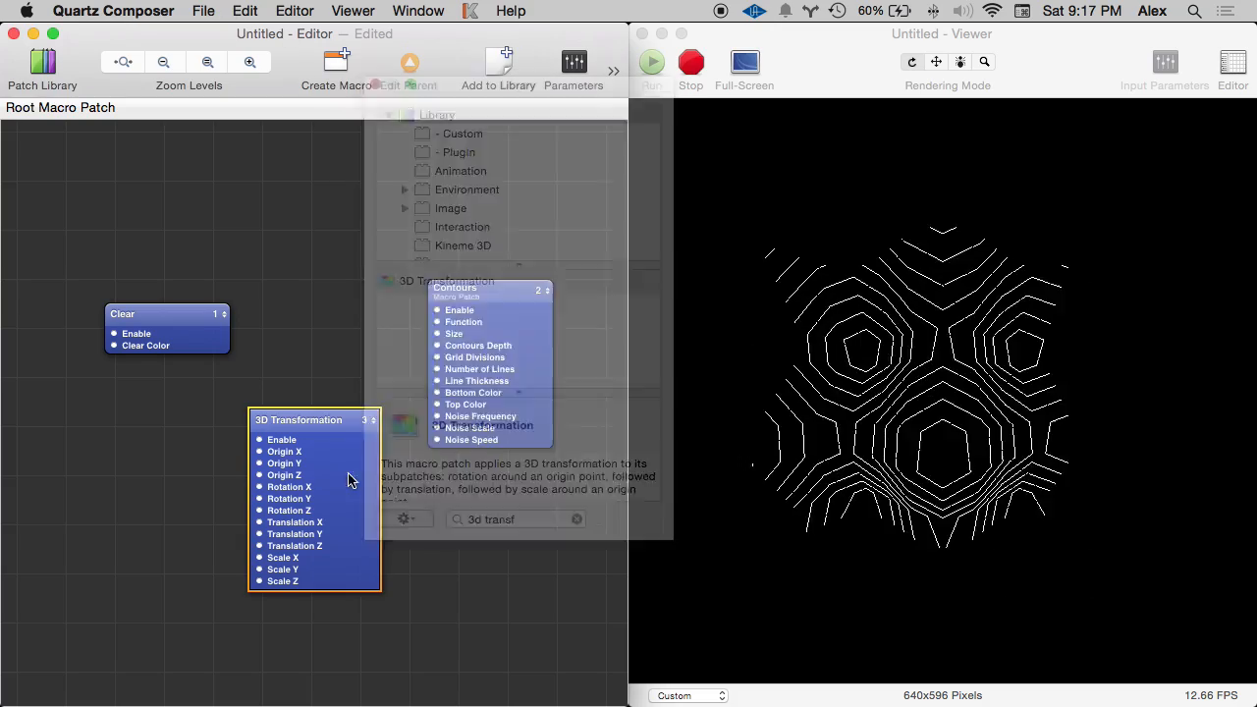
- Move Contours inside the 3D Transformation and set its Rotation X to -45
double_click(298, 420)
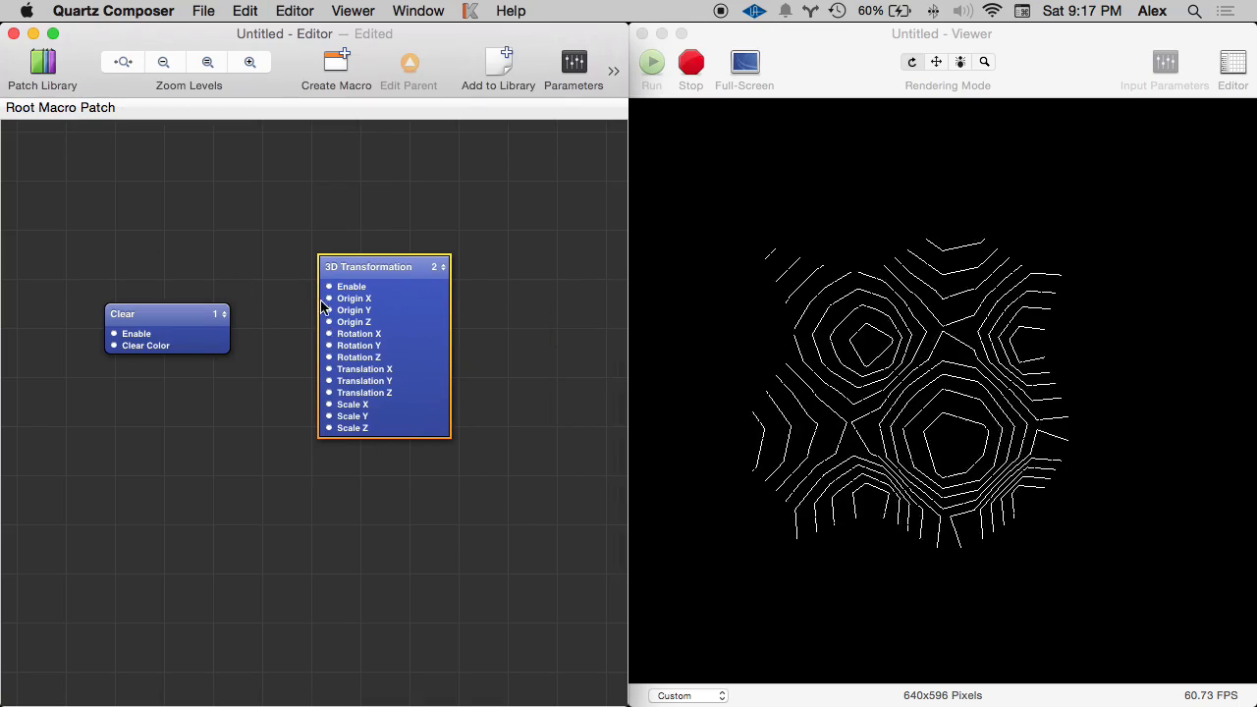
double_click(383, 321)
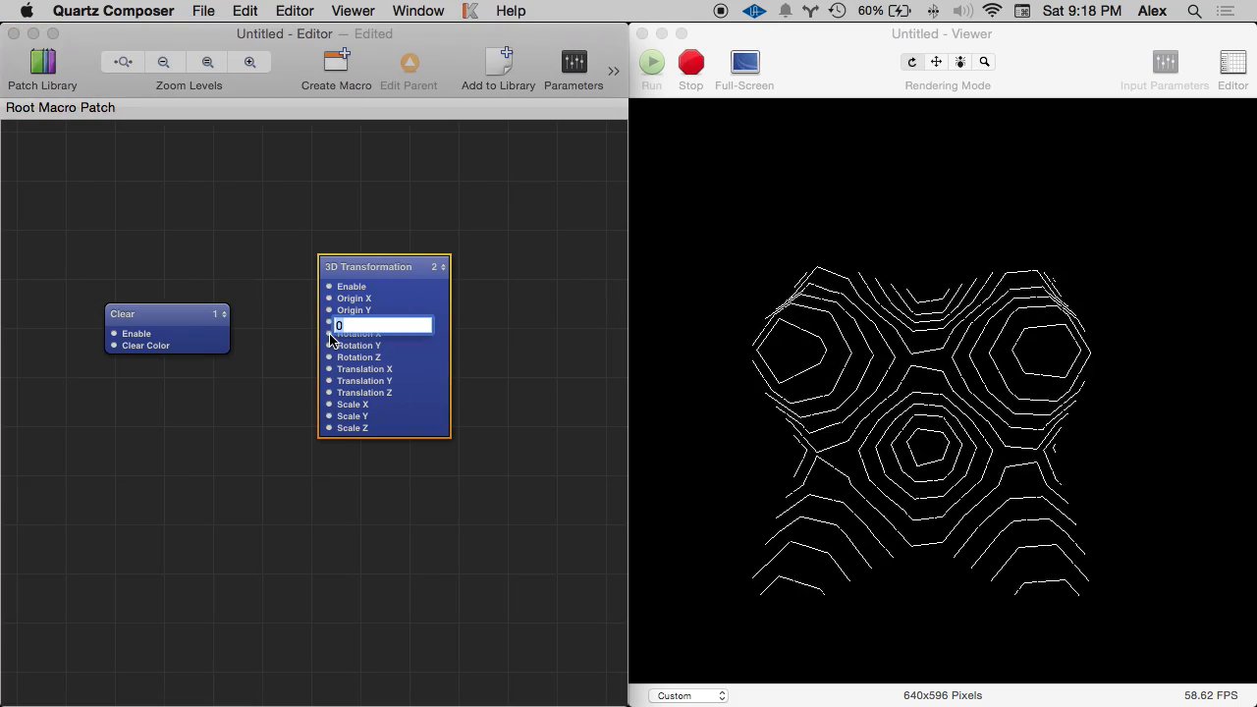
text(-45)
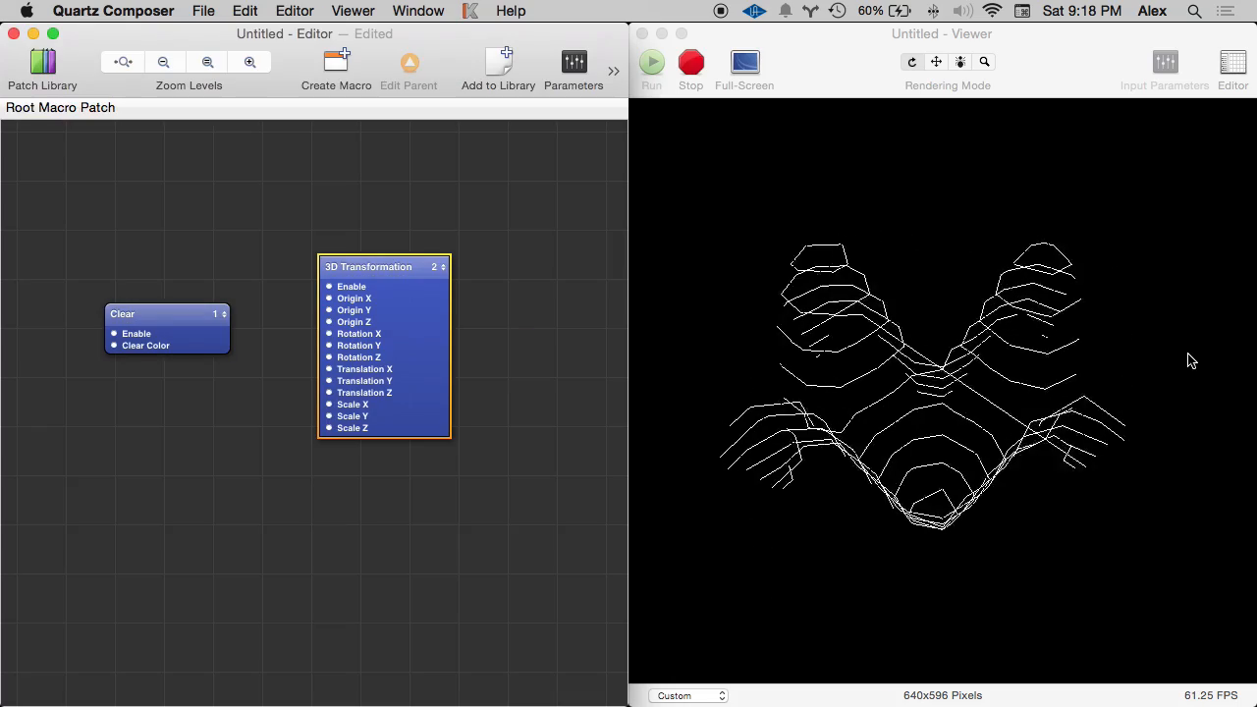
drag(383, 266, 467, 266)
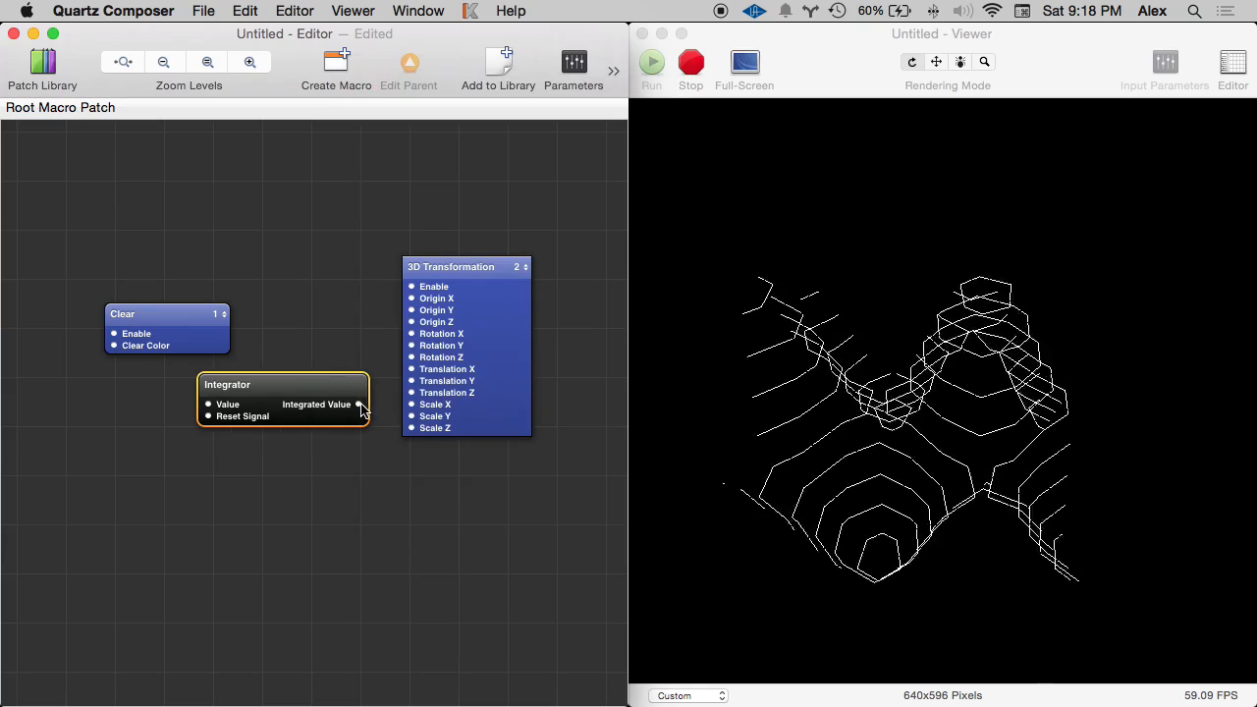
- Wire the Integrator's Integrated Value into a 3D Transformation rotation input and set its rate
drag(359, 404, 412, 368)
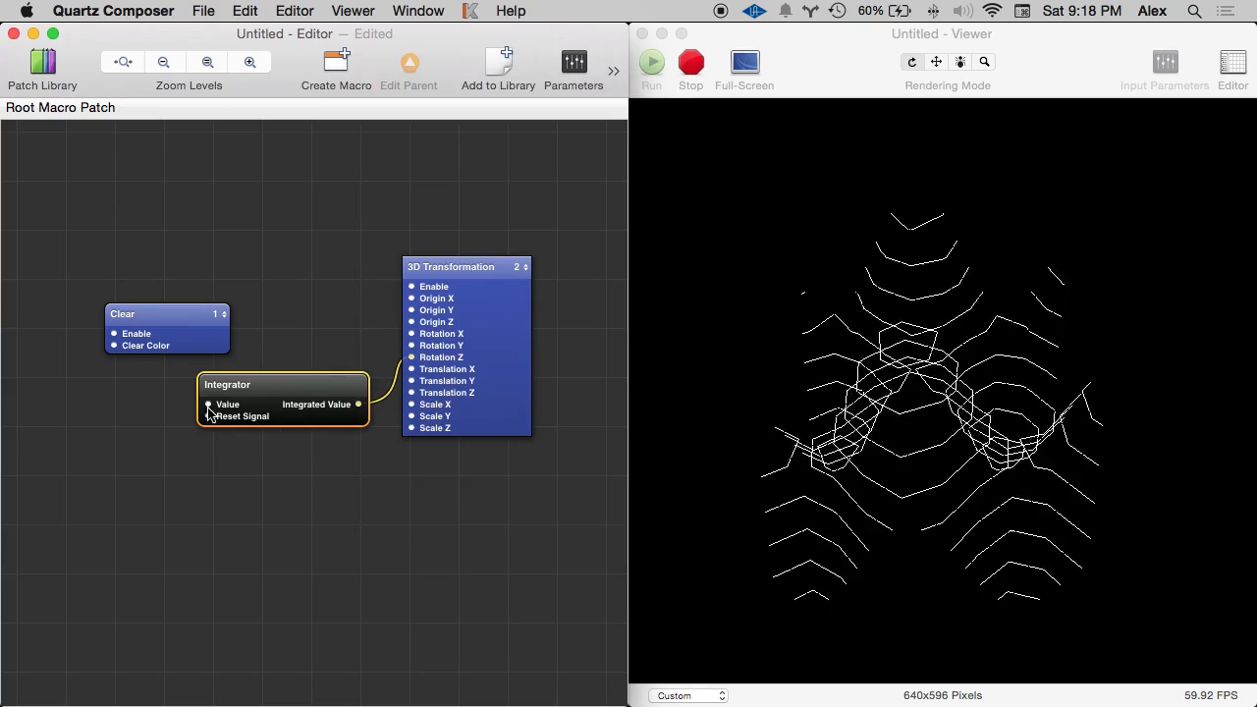
double_click(227, 404)
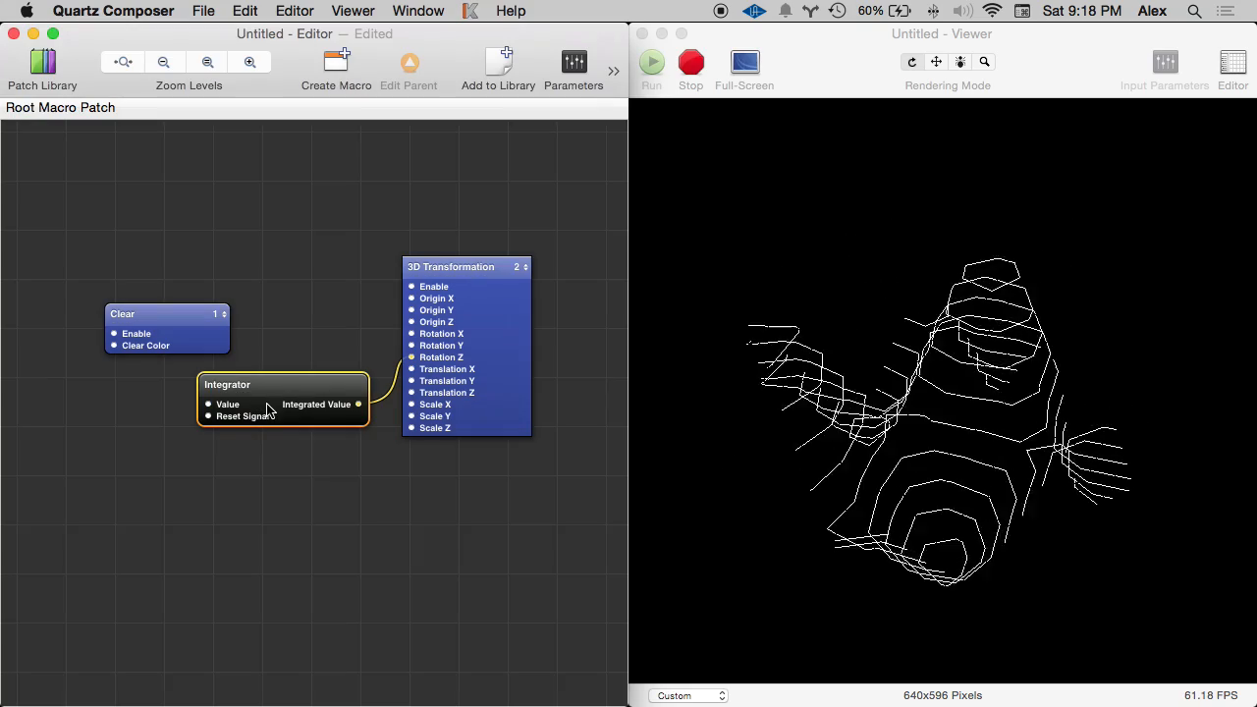
drag(282, 383, 265, 360)
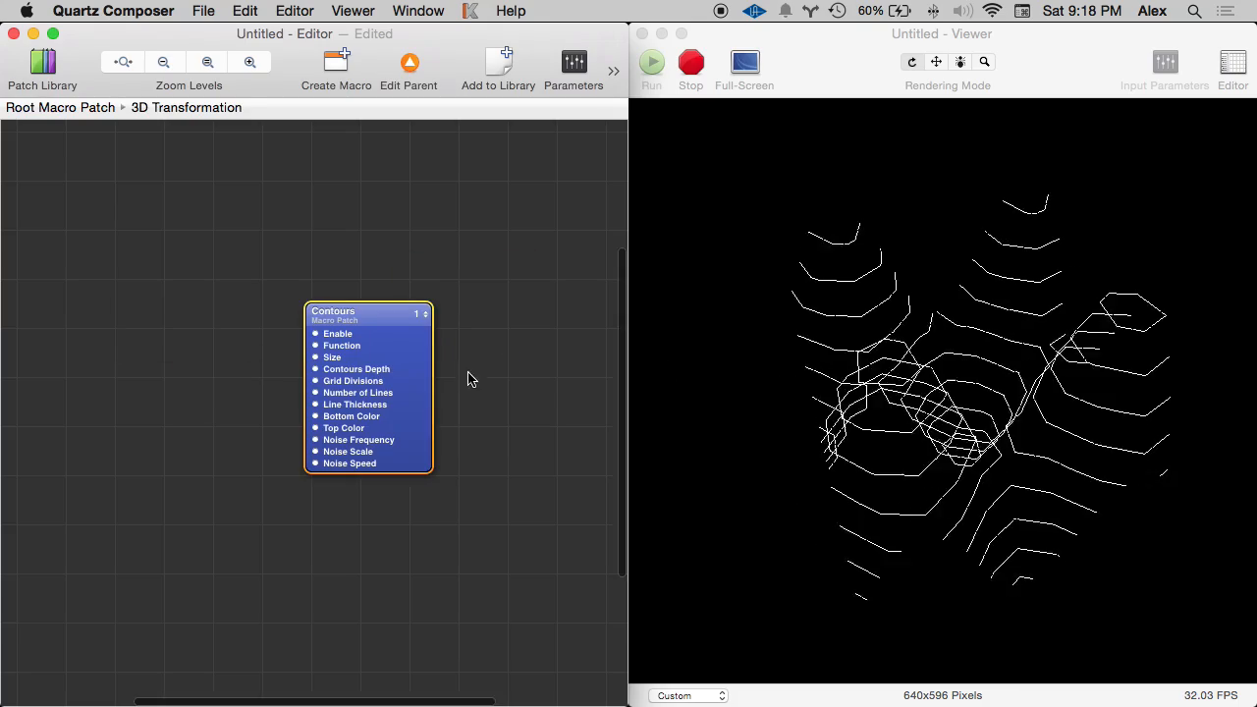
- Enter $x * $y as the Contours Function, then delete it to leave it blank
click(341, 345)
text($y)
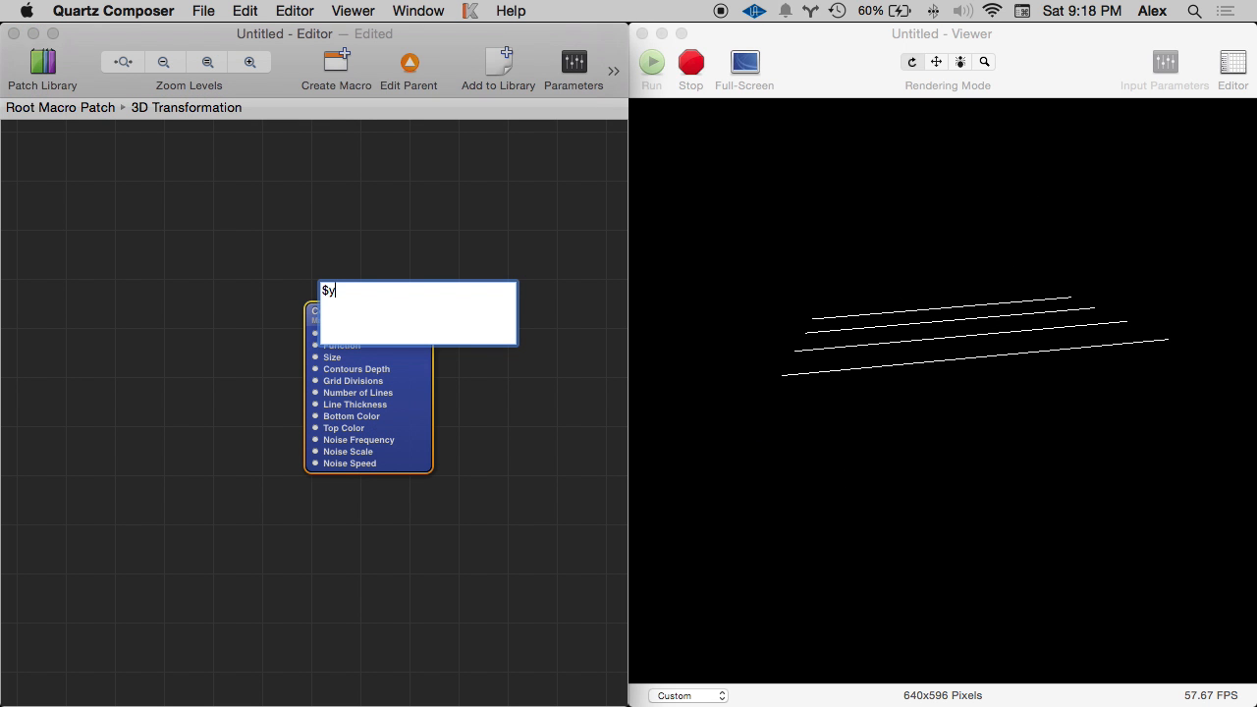
text($x *)
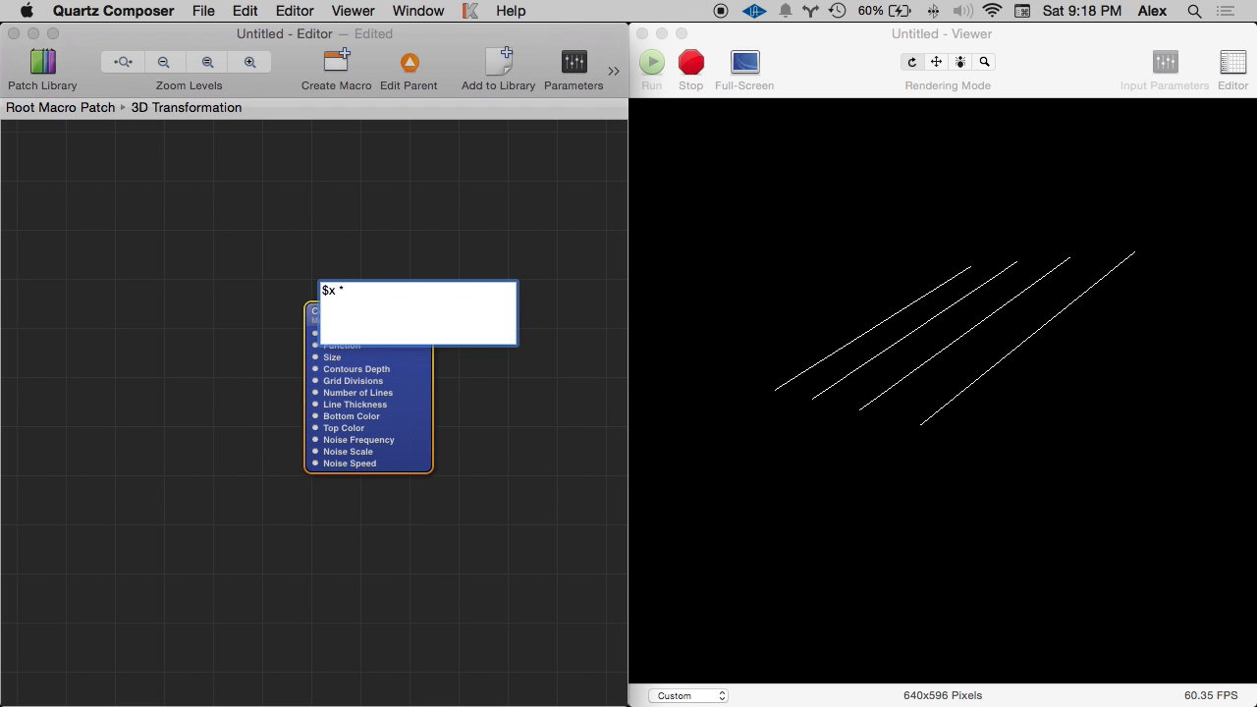
text($)
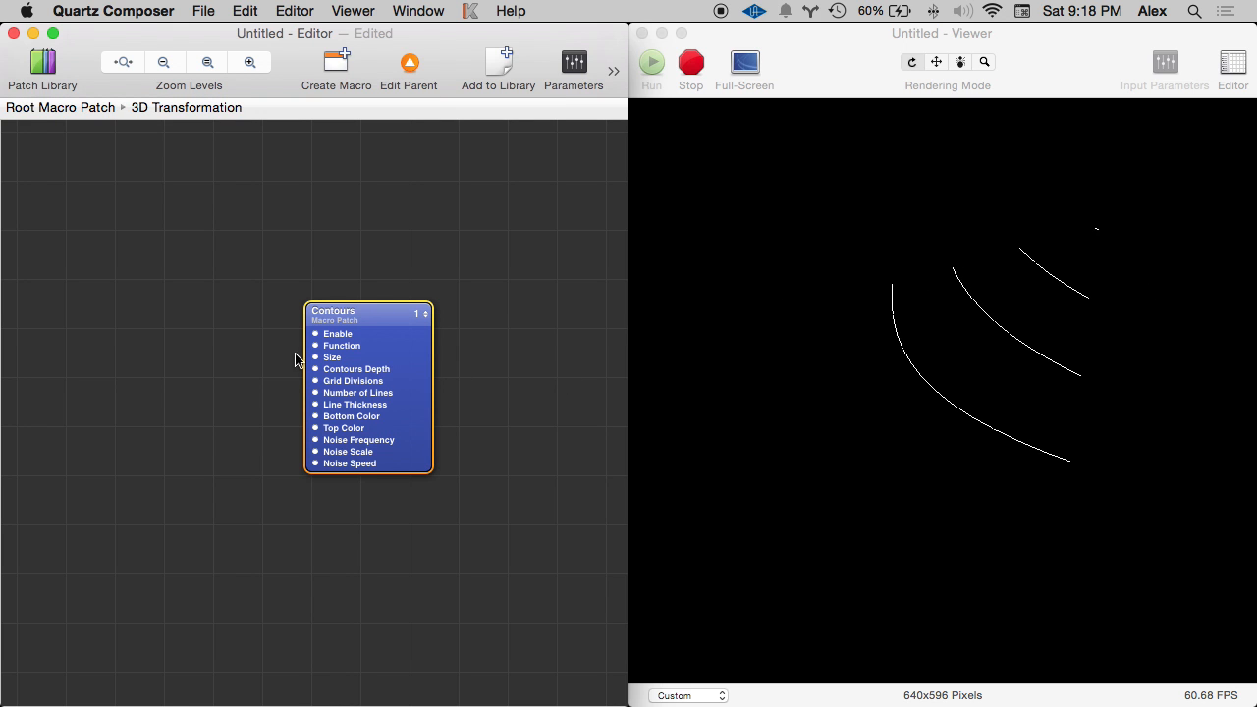
click(341, 345)
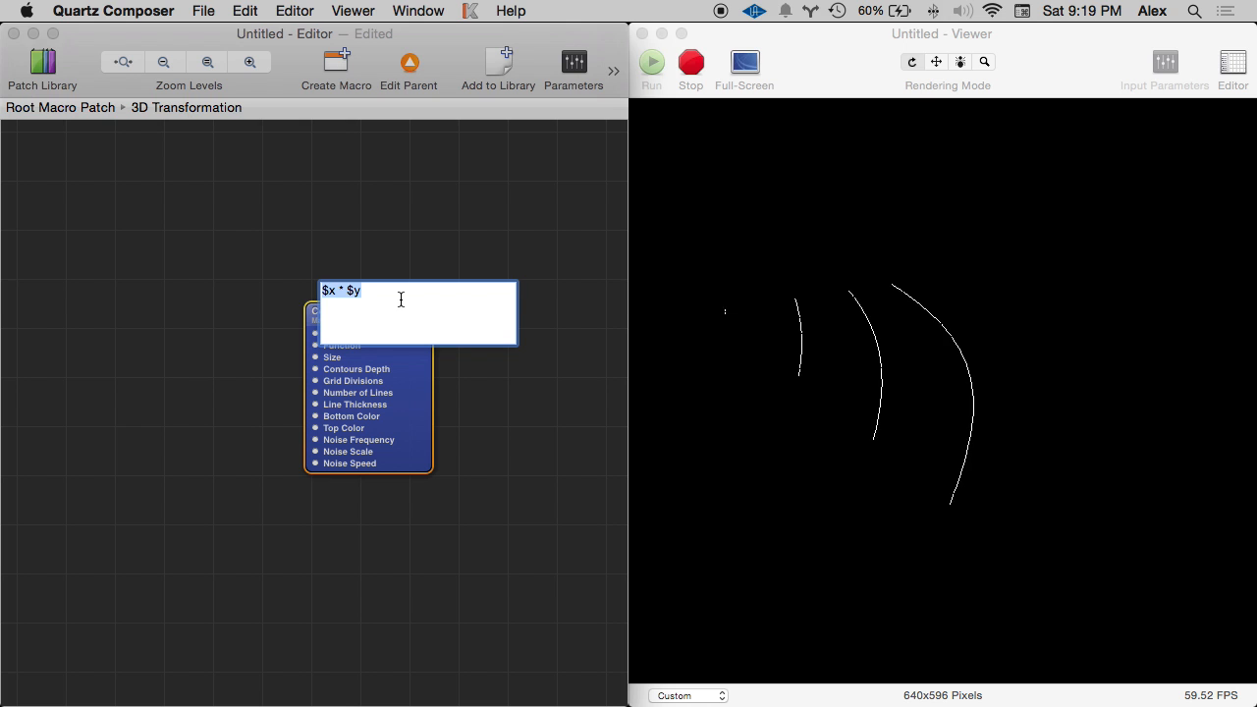
key(Delete)
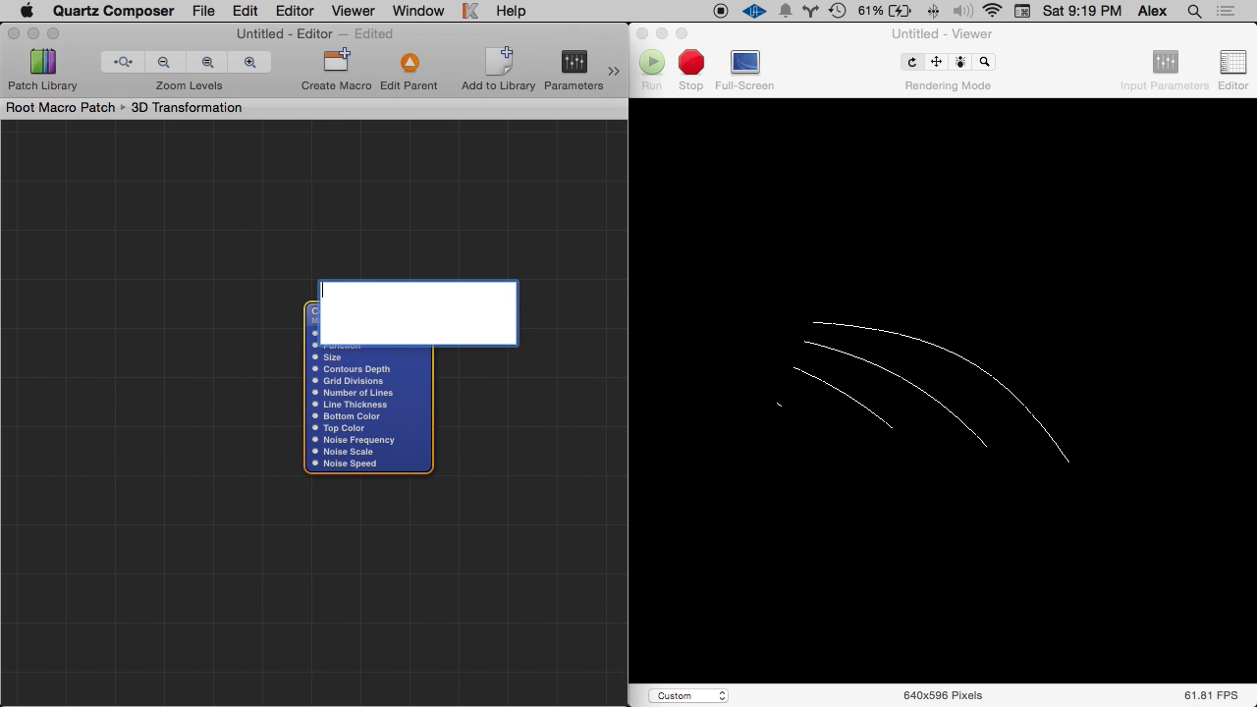
- Enter sin($x * 10) plus a second sin($ wave term as the Contours Function
text(sin($x)
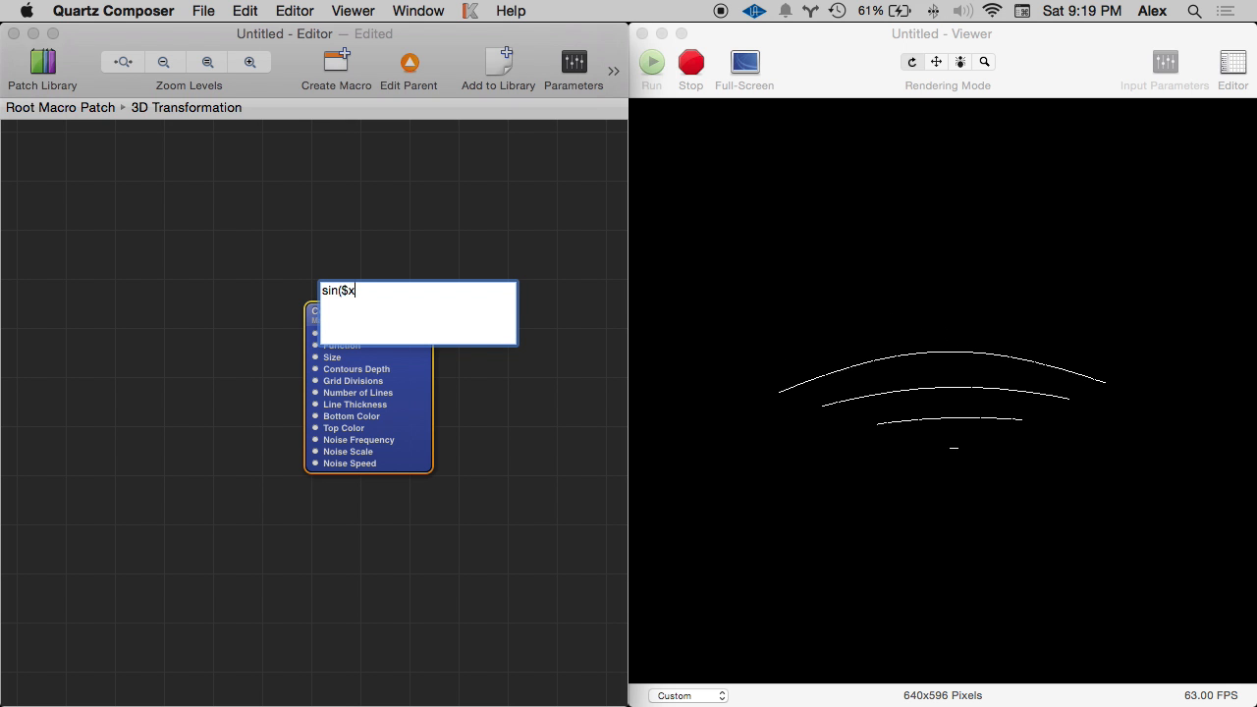
key(Return)
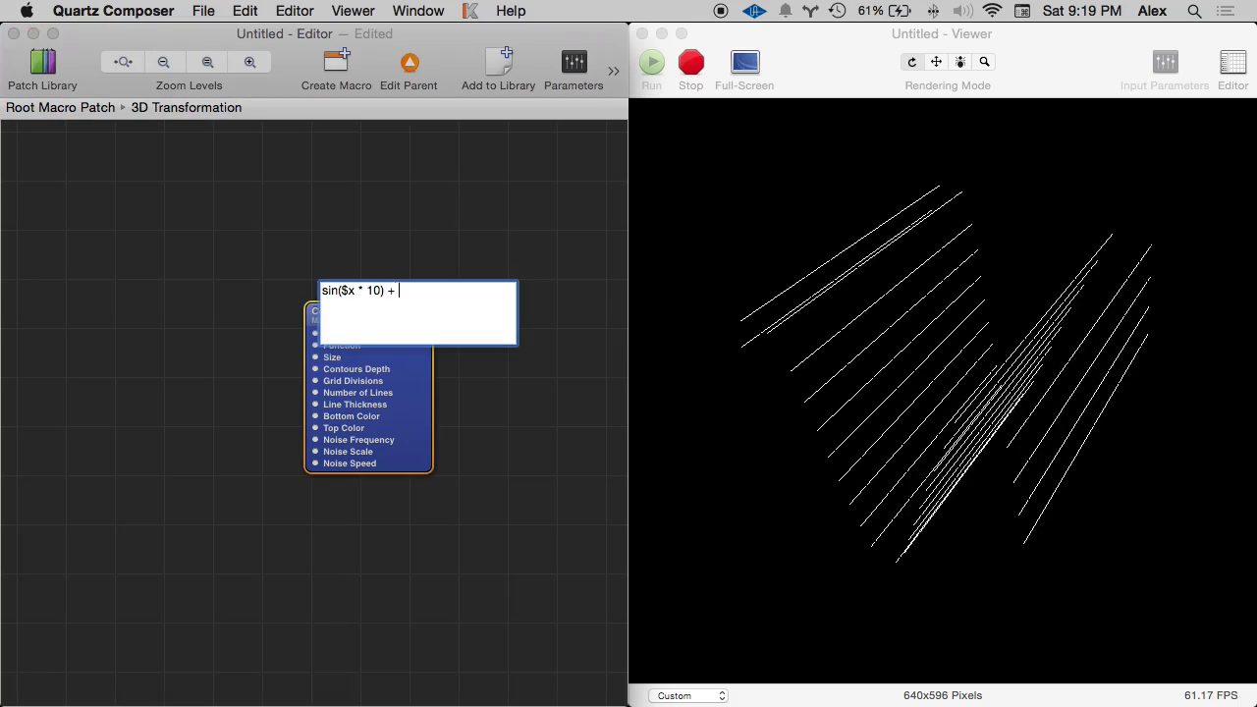
text(sin)
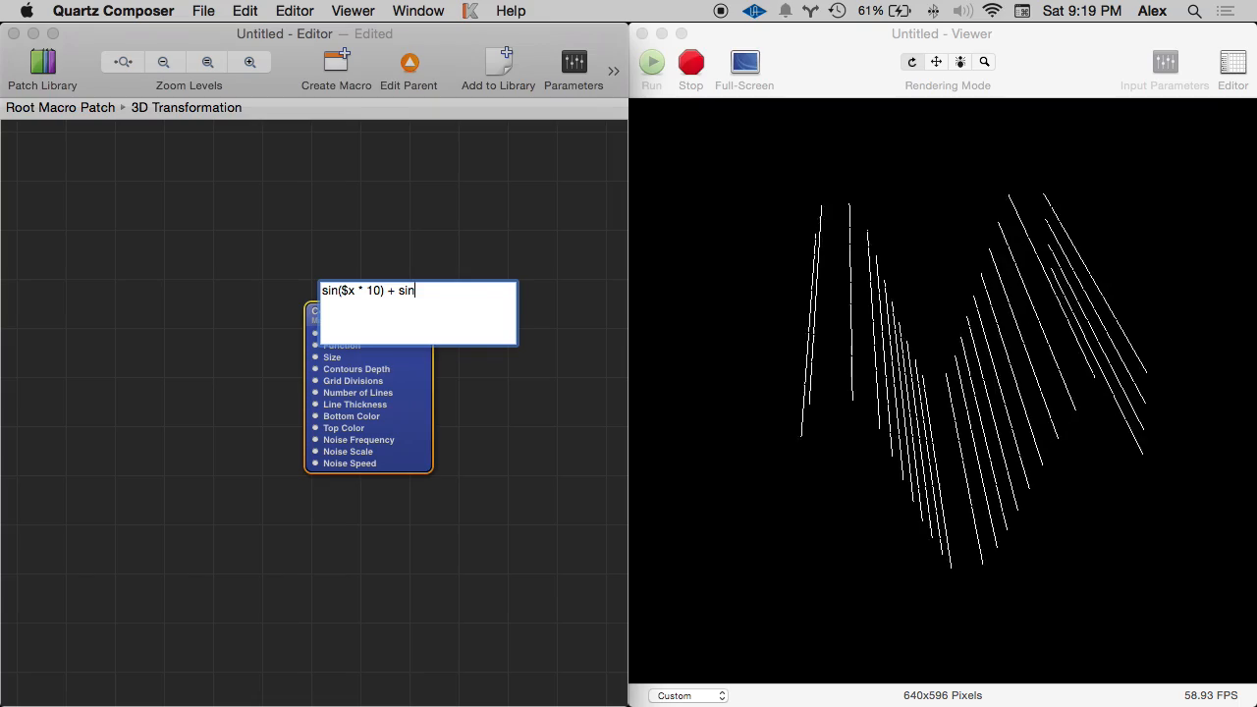
text(()
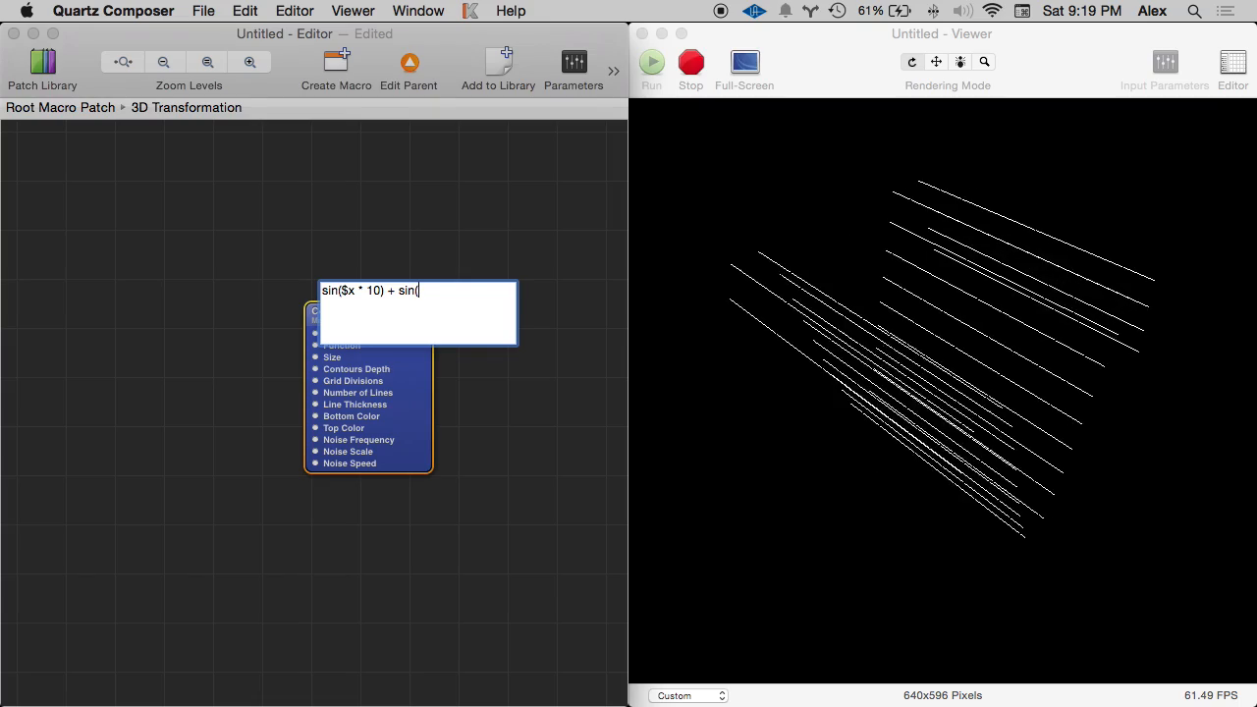
text($)
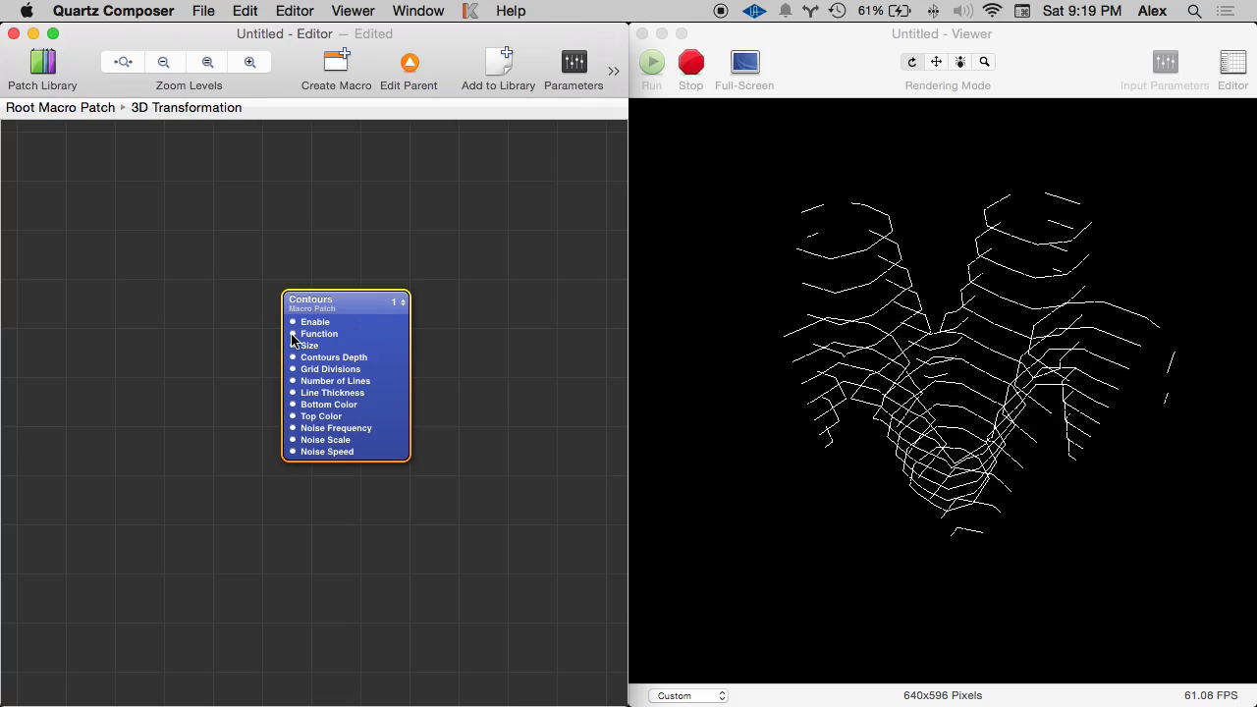
- Insert $t into the sine term of the Contours Function
click(318, 333)
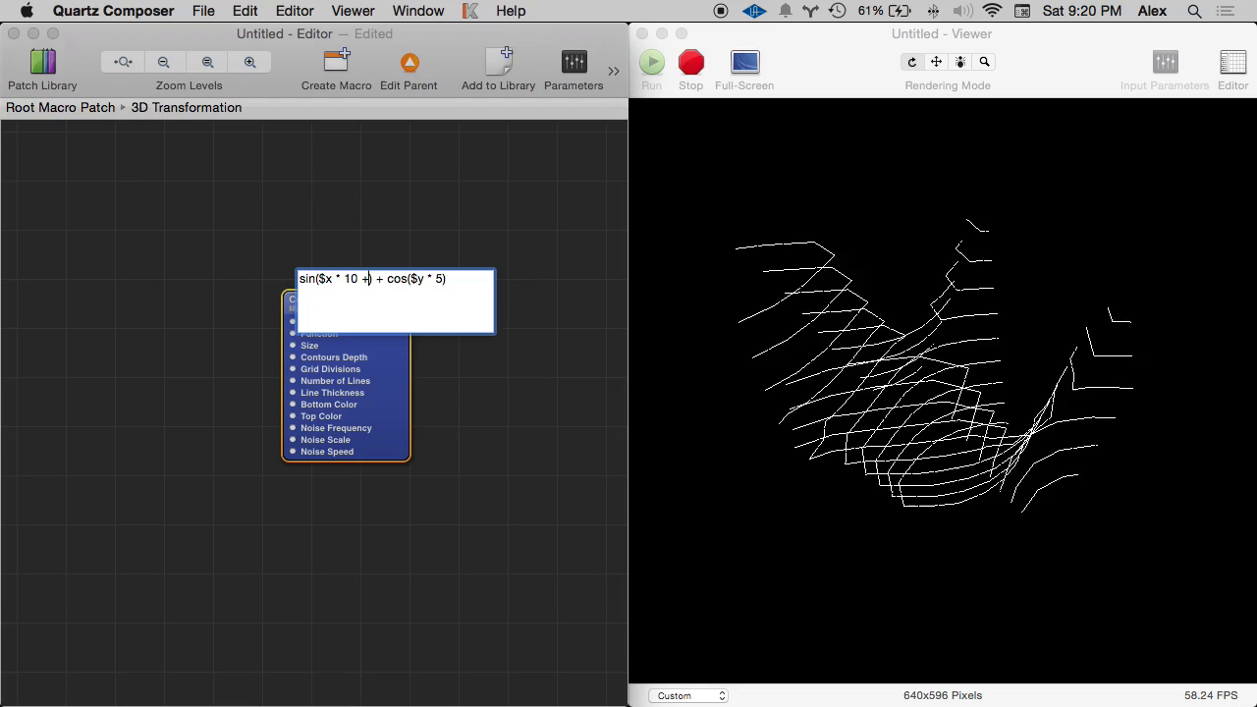
text($t)
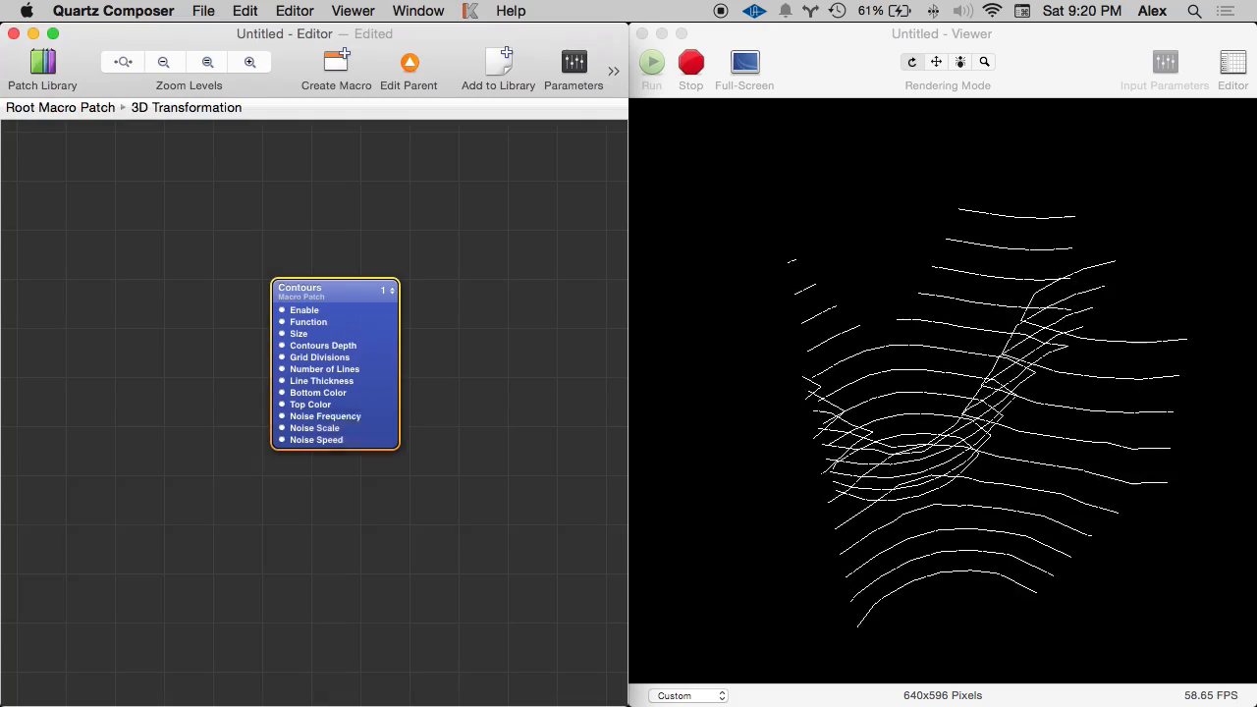
- Set a Contours Noise value and open the colour picker for a contour colour
double_click(325, 416)
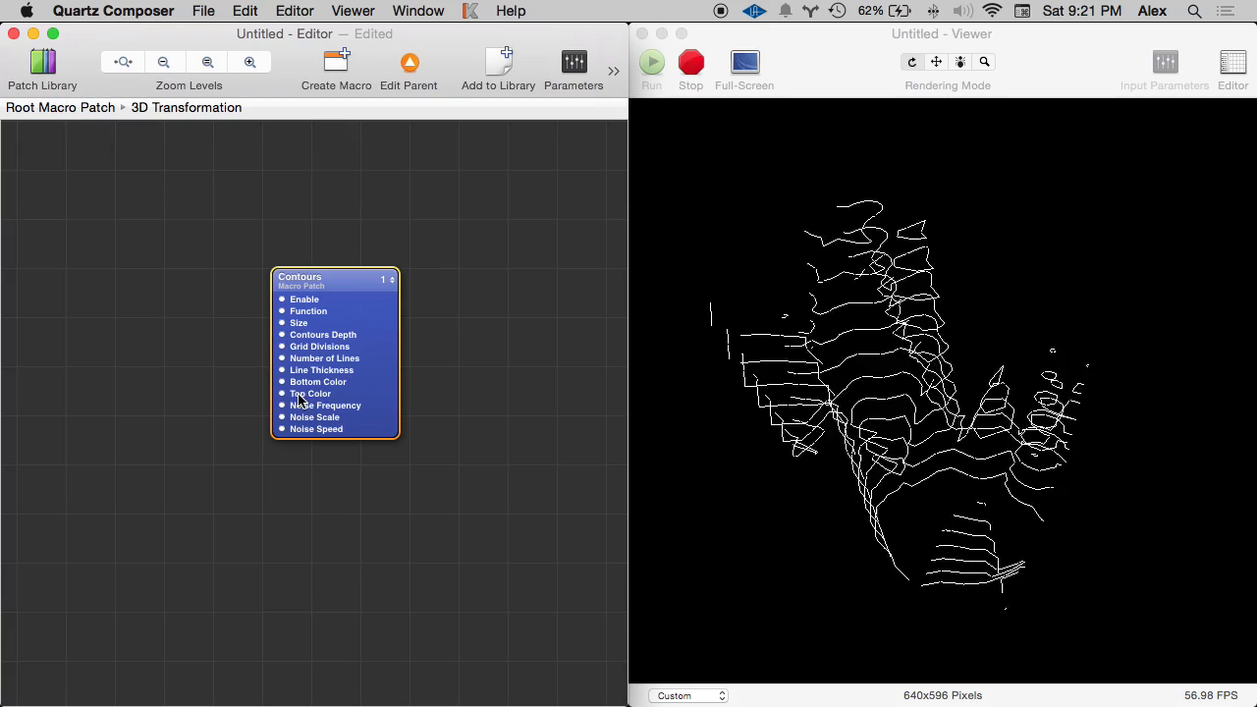
click(283, 382)
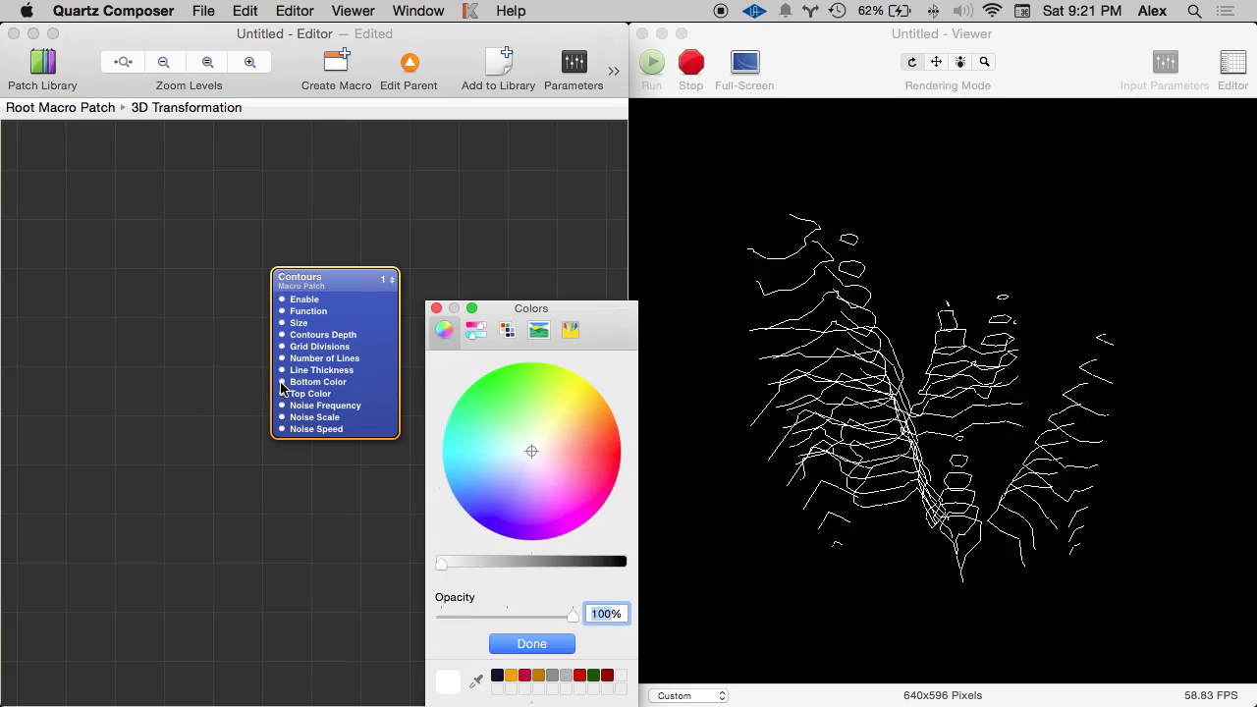